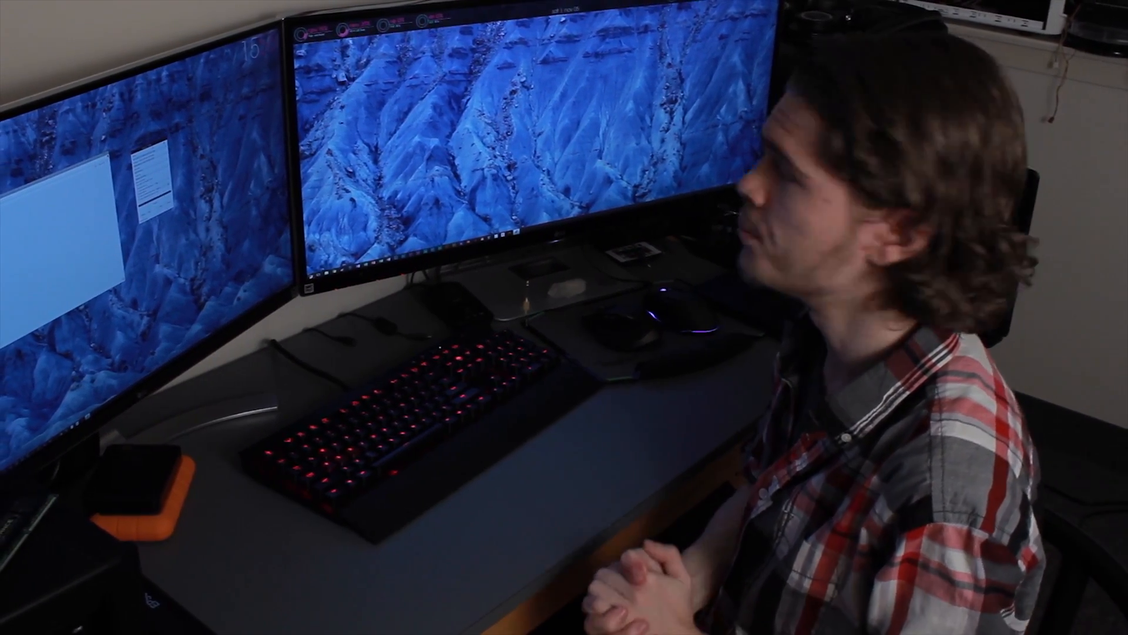
Step: Select the 64GB Corsair USB drive as the target and reposition the Rufus window
left_click(731, 103)
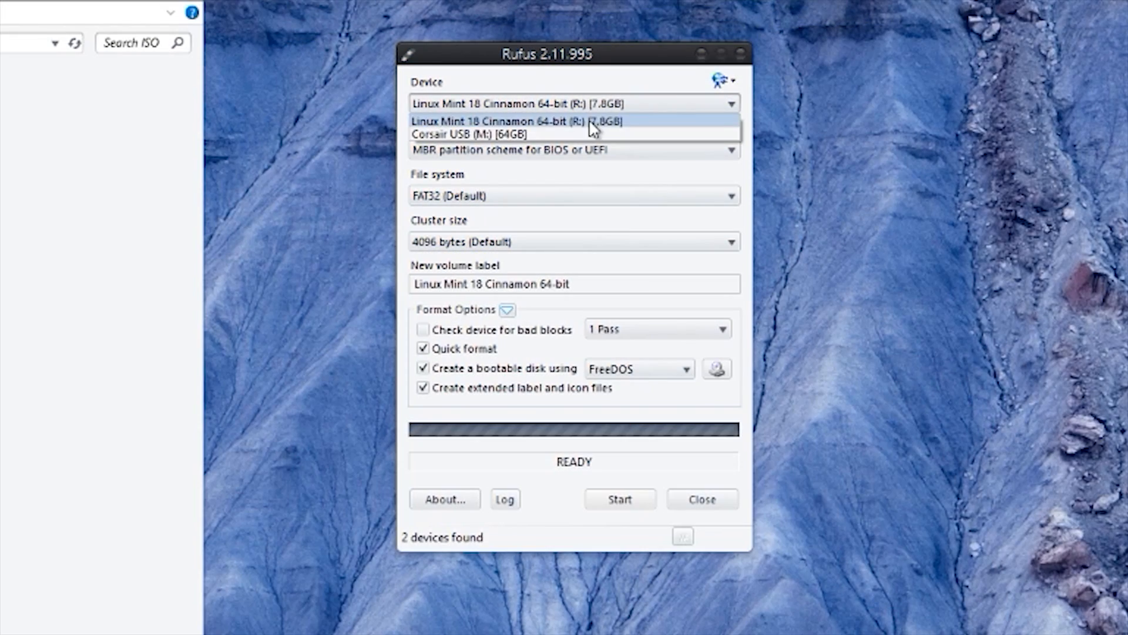
left_click(468, 134)
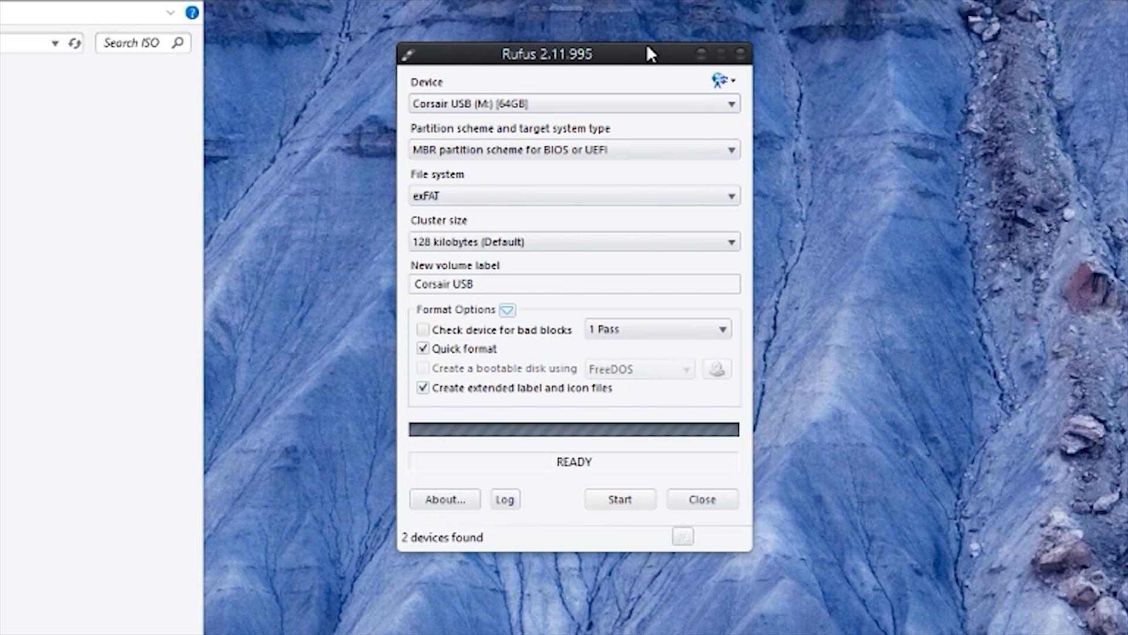
left_click_drag(549, 54, 436, 69)
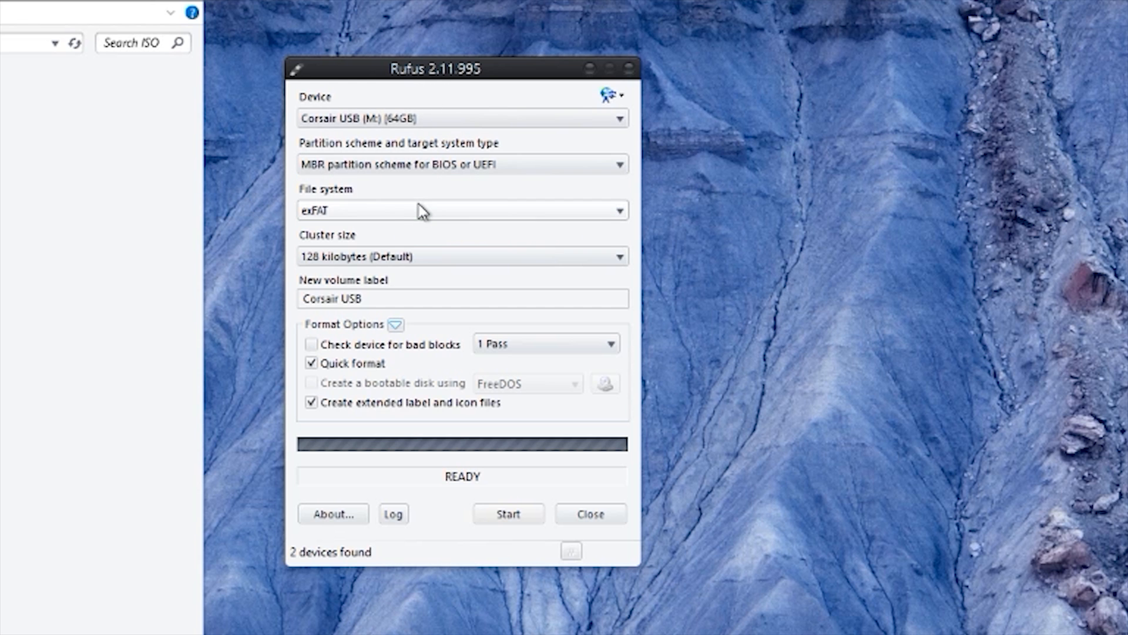
mouse_move(427, 269)
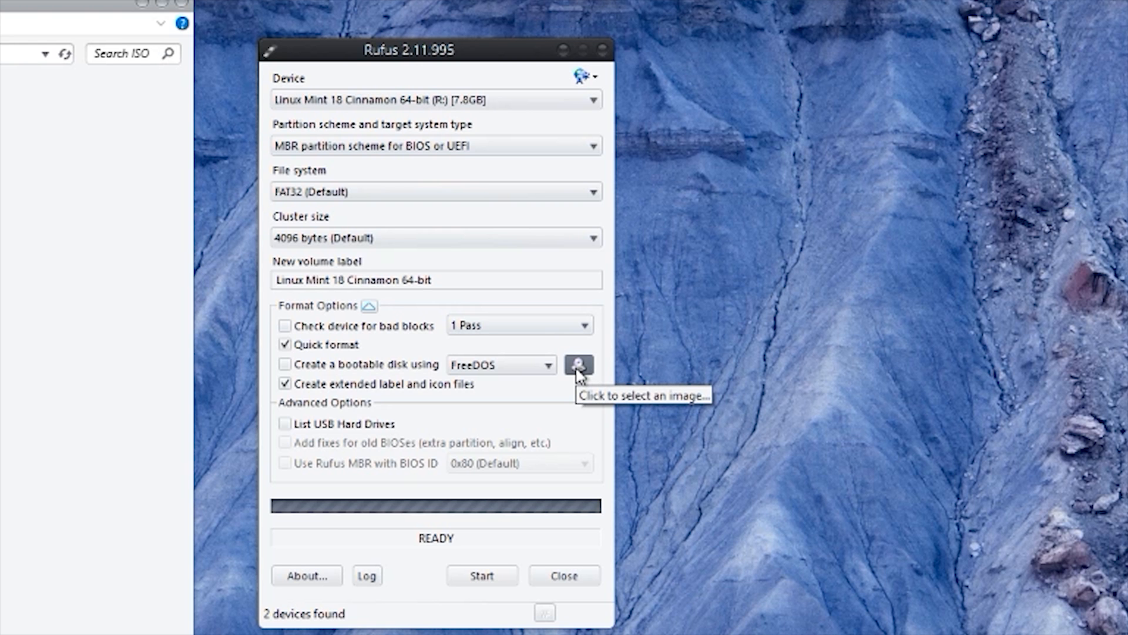
Step: Load linuxmint-18-cinnamon-64bit.iso from Documents\ISO, keeping the bad-block check at 1 Pass
left_click(580, 365)
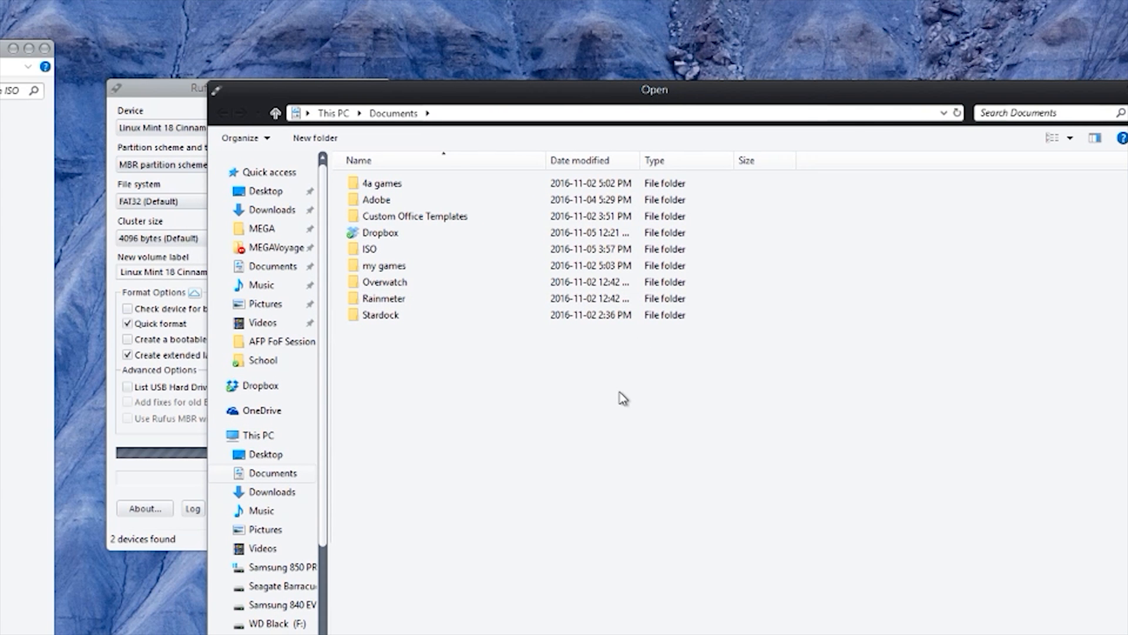
mouse_move(605, 393)
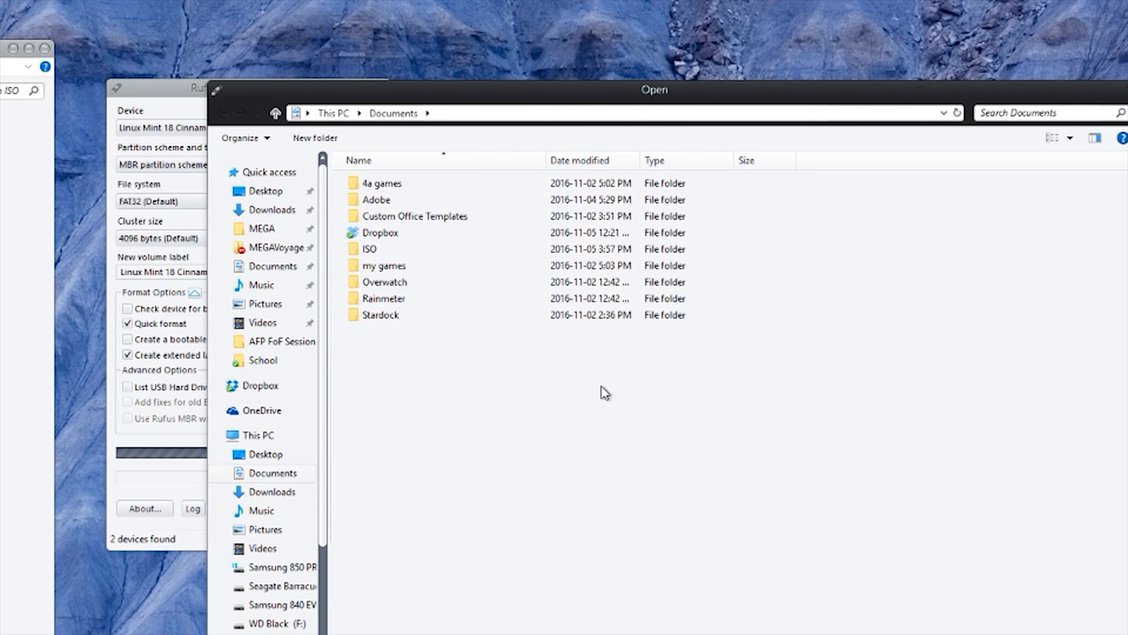
double_click(369, 248)
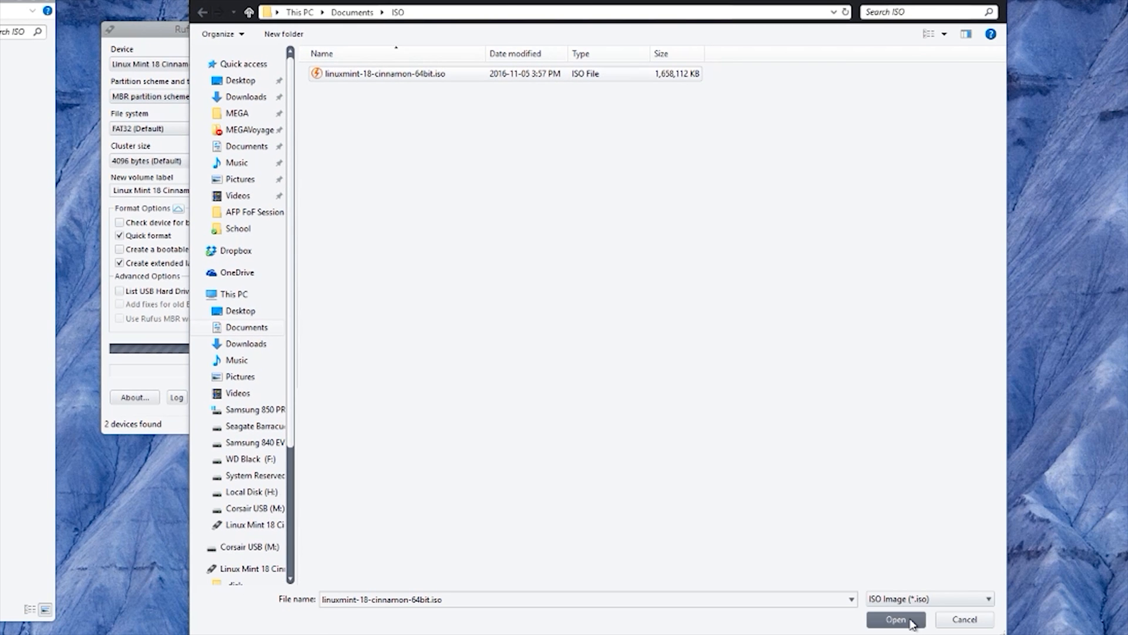
left_click(895, 620)
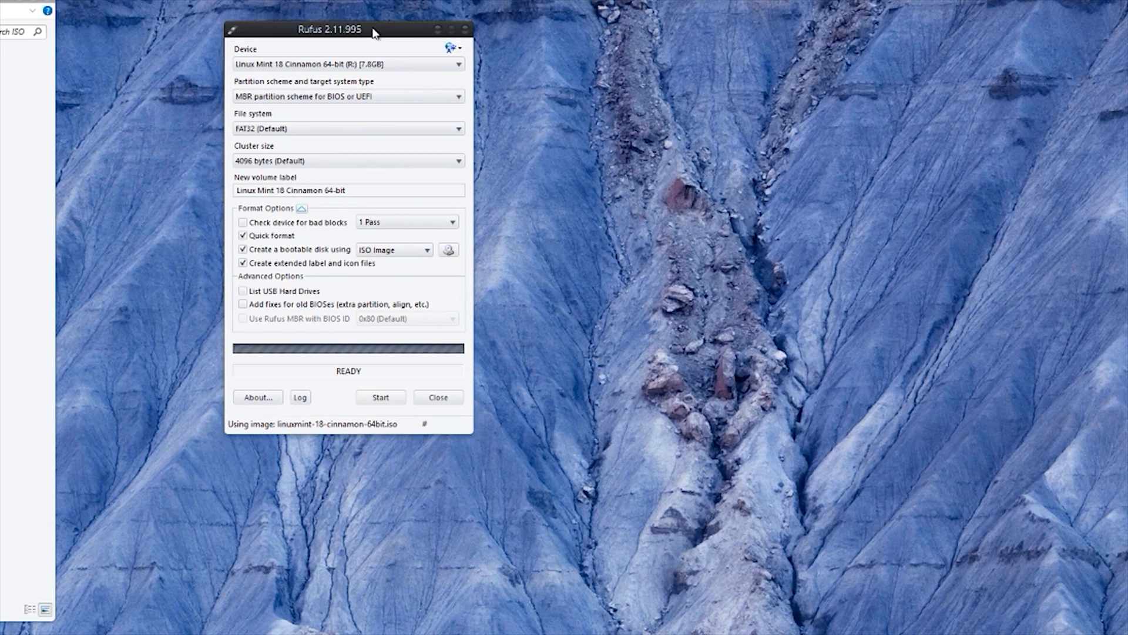
mouse_move(347, 289)
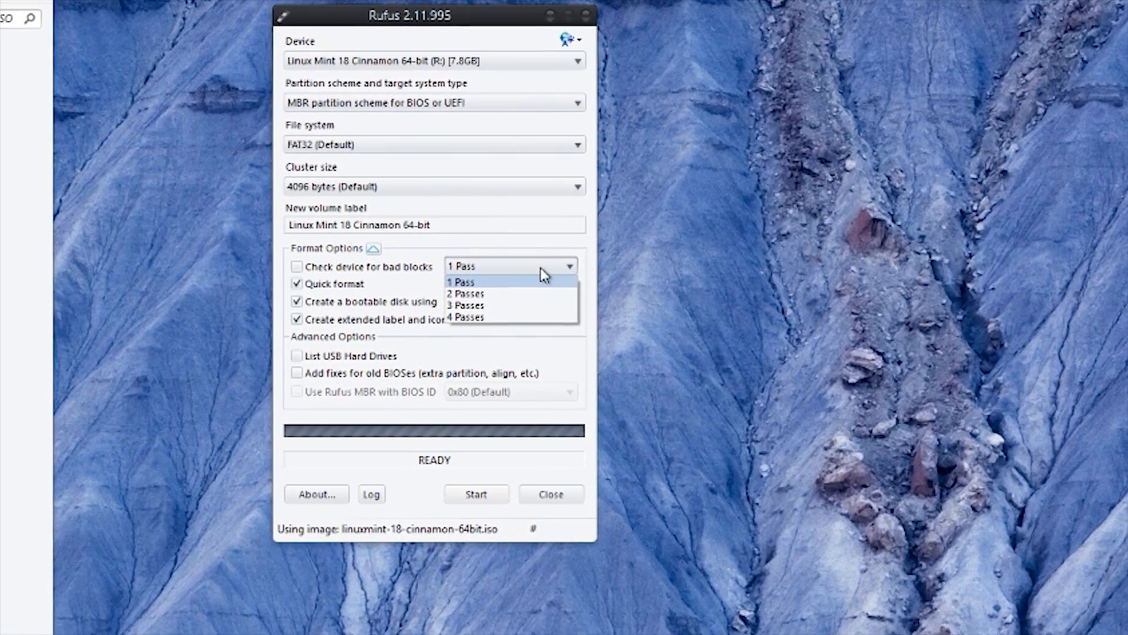
left_click(463, 282)
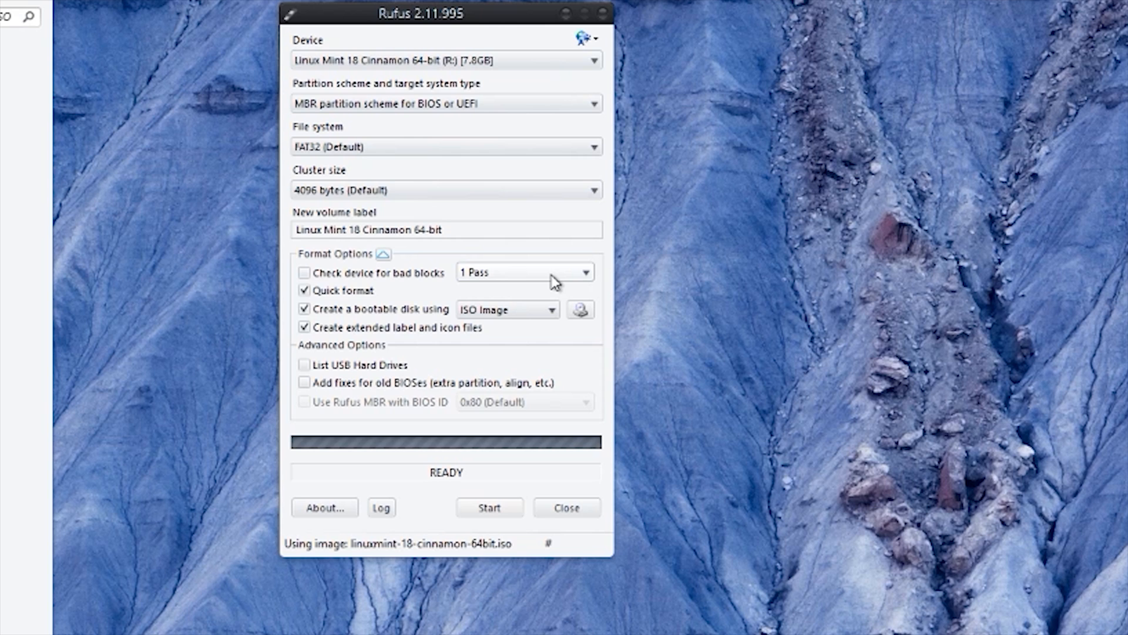
mouse_move(570, 473)
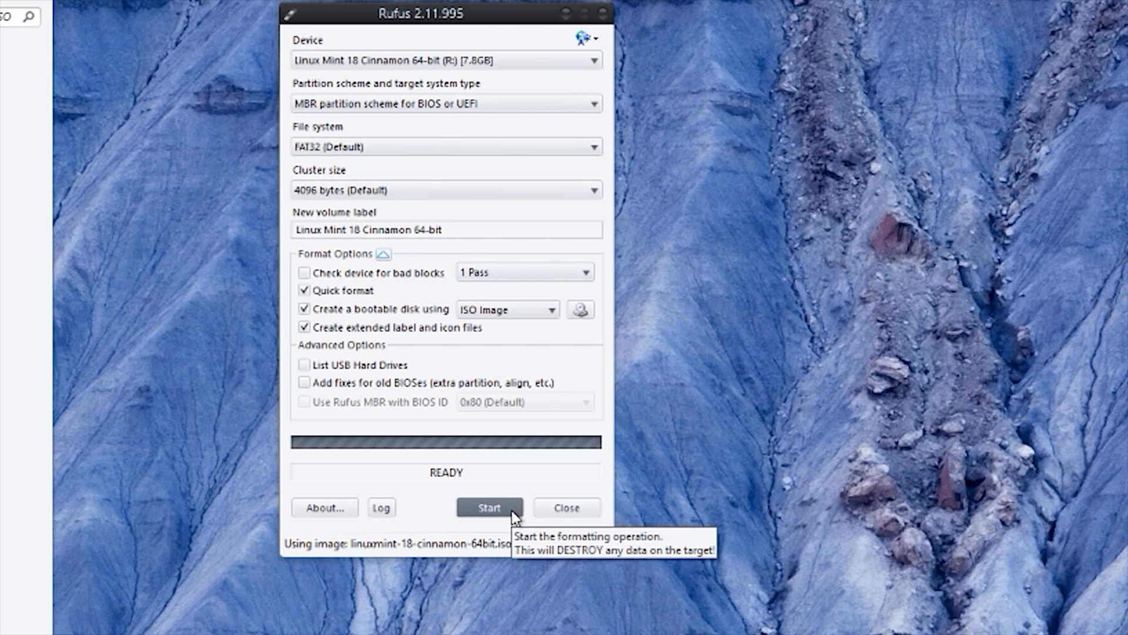
Step: Start the write, allowing the Syslinux download, ISO Image mode, and wiping the drive
left_click(488, 507)
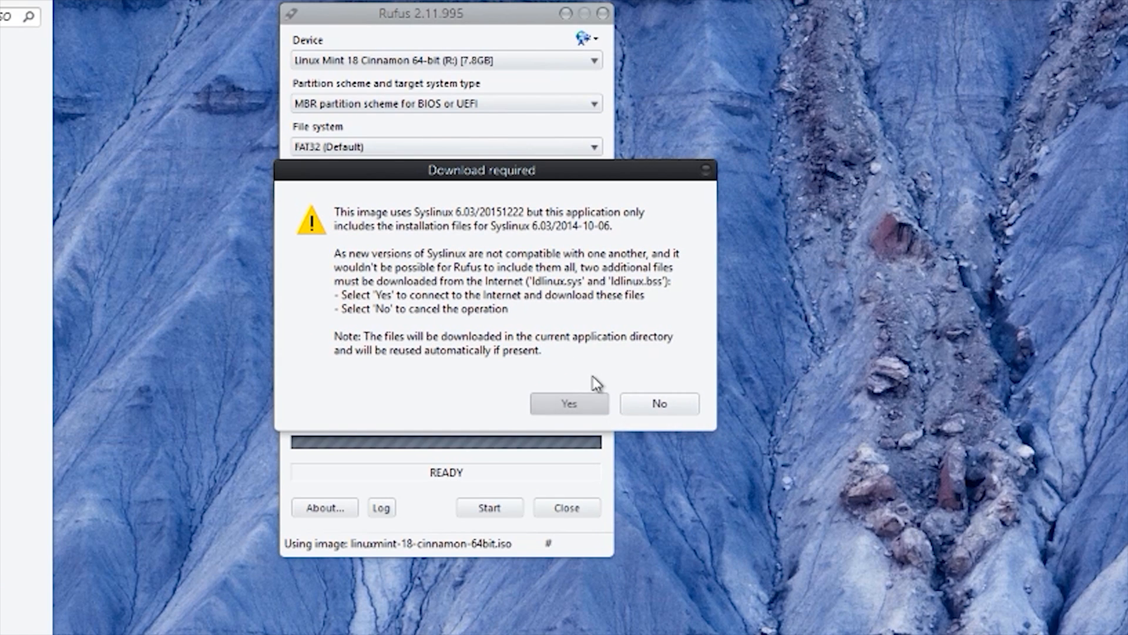
left_click(569, 404)
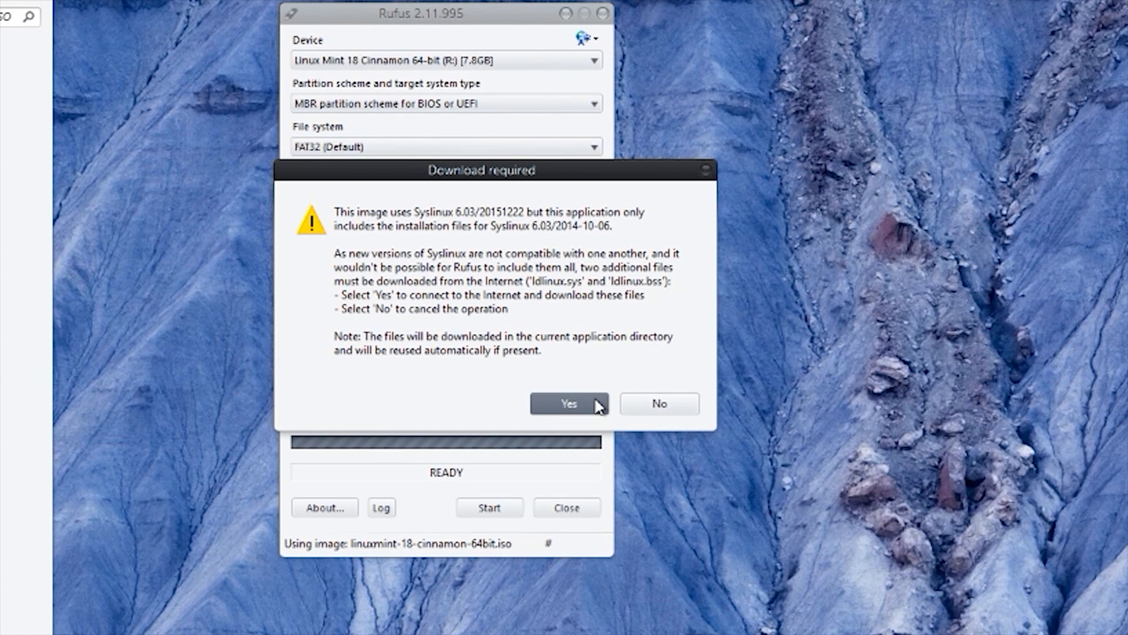
left_click(569, 403)
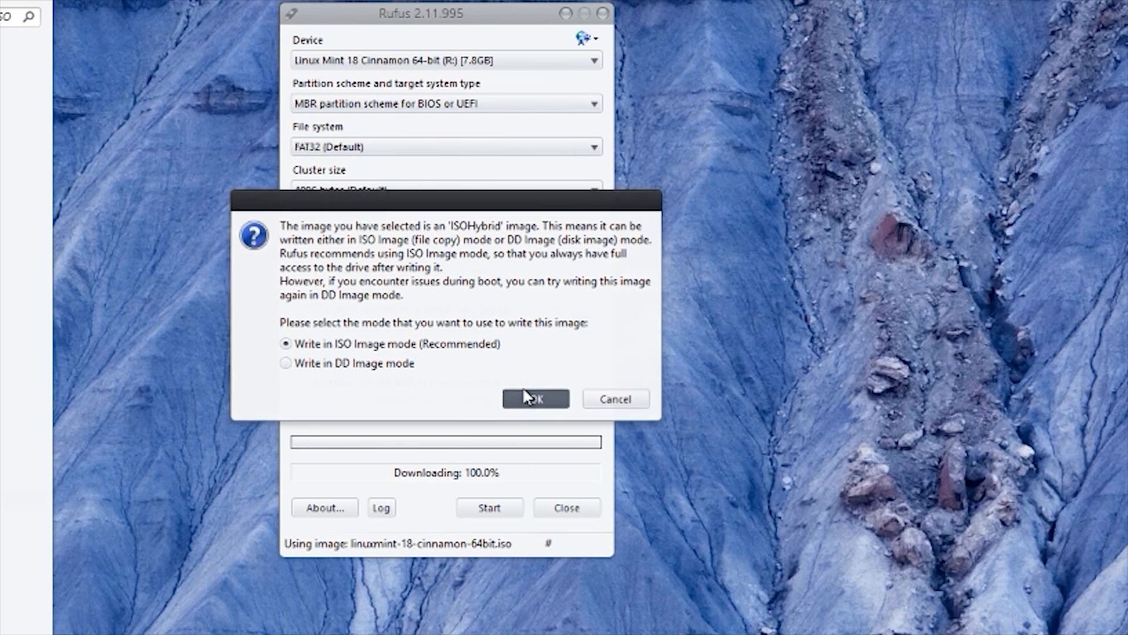
left_click(536, 398)
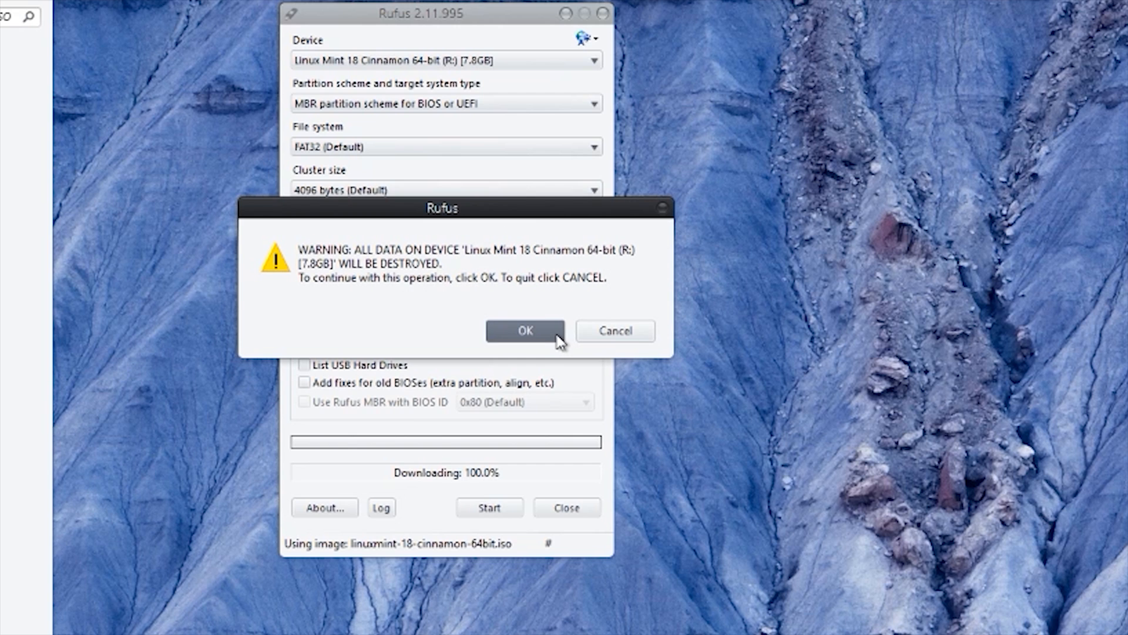
mouse_move(561, 343)
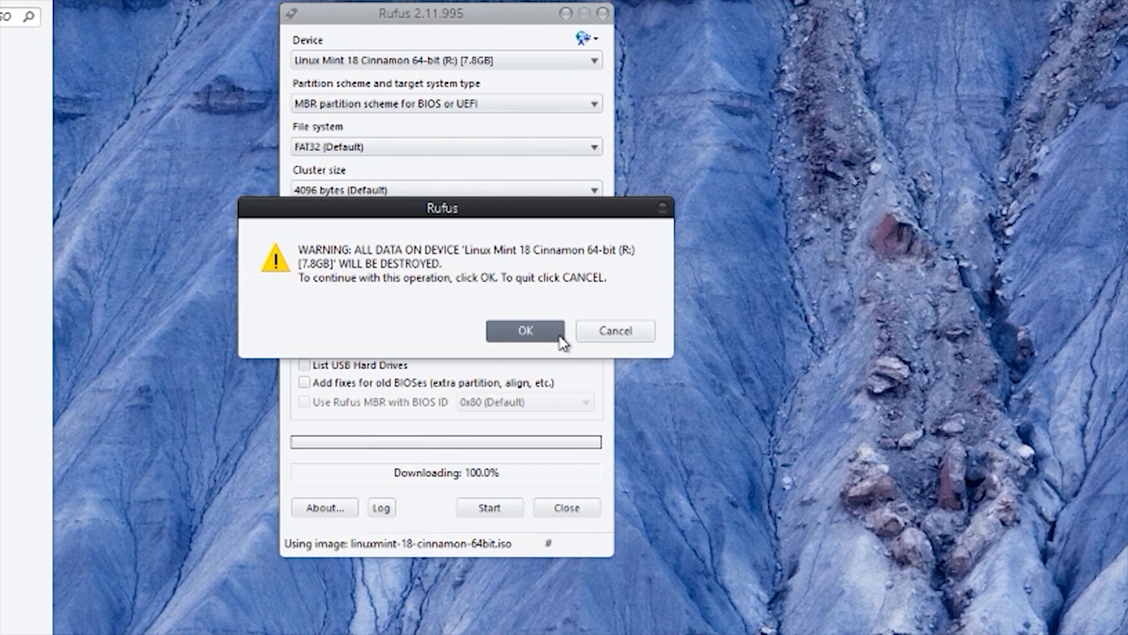
left_click(615, 331)
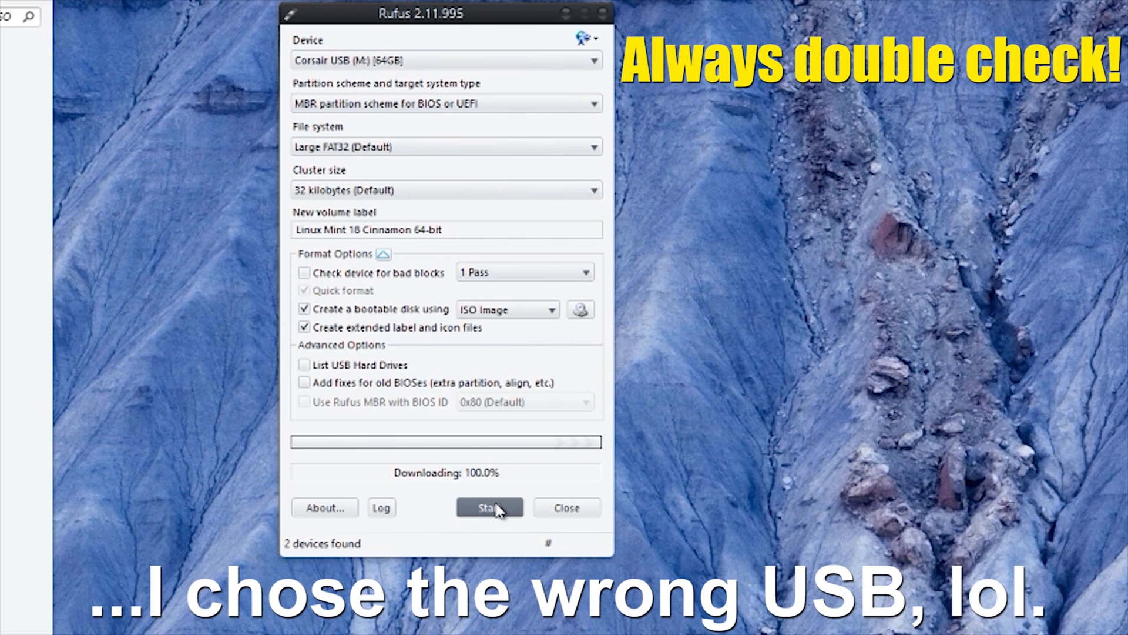
Step: Start writing to the Corsair USB (M:) and confirm erasing its data
left_click(490, 507)
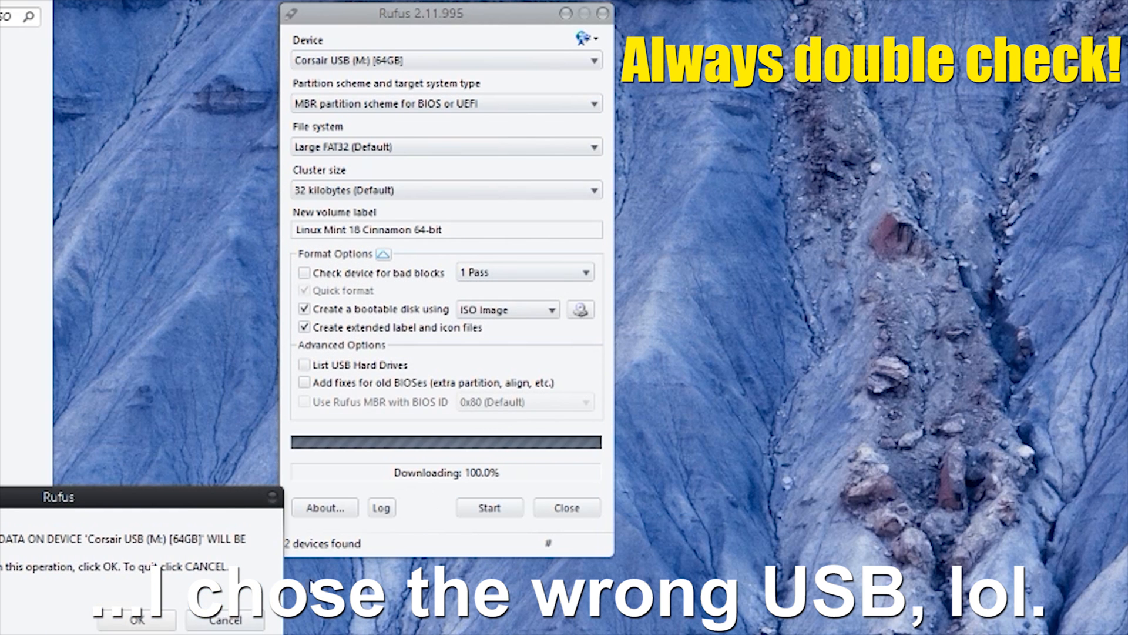
left_click(136, 619)
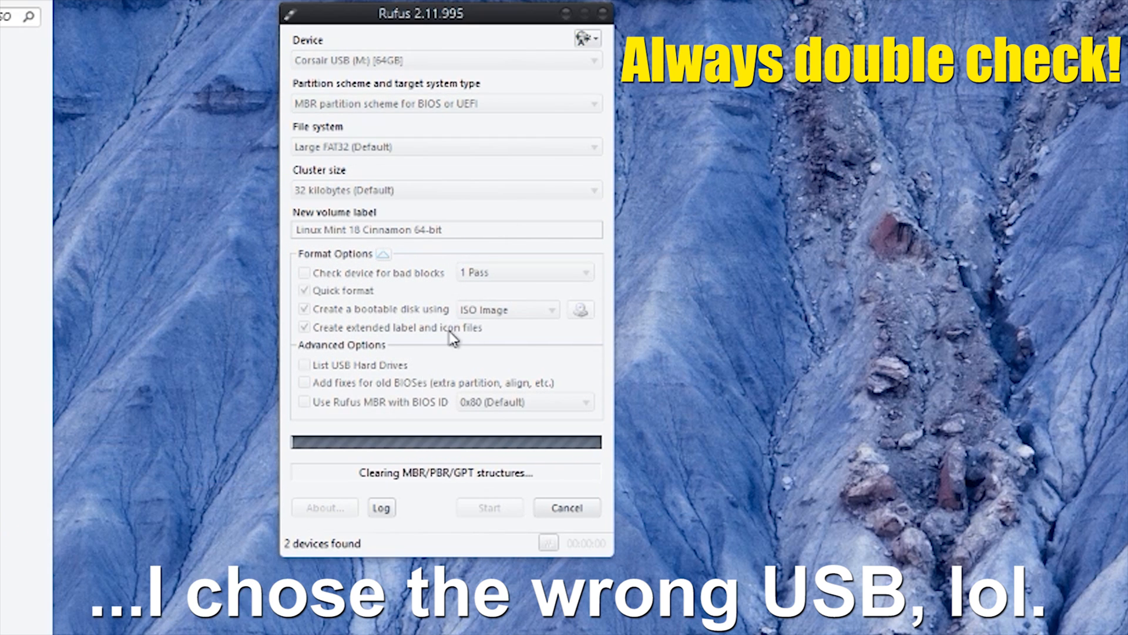